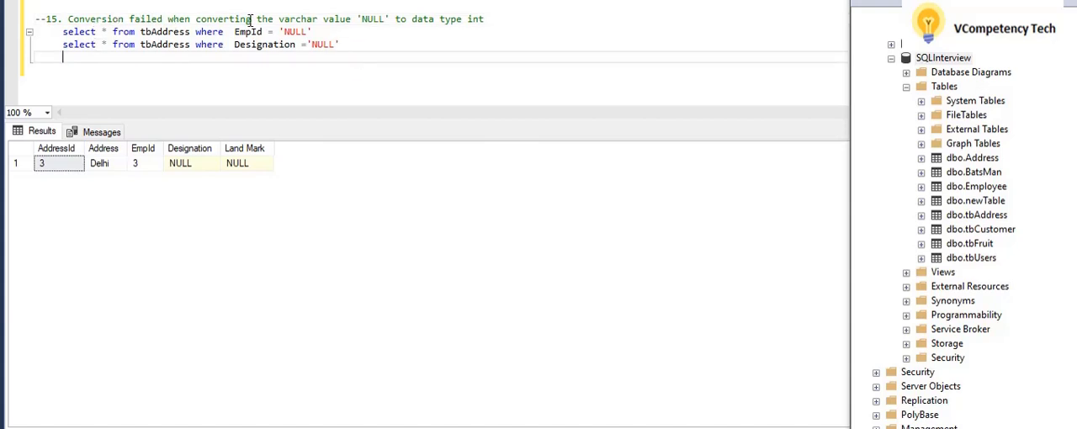
pyautogui.moveTo(346, 20)
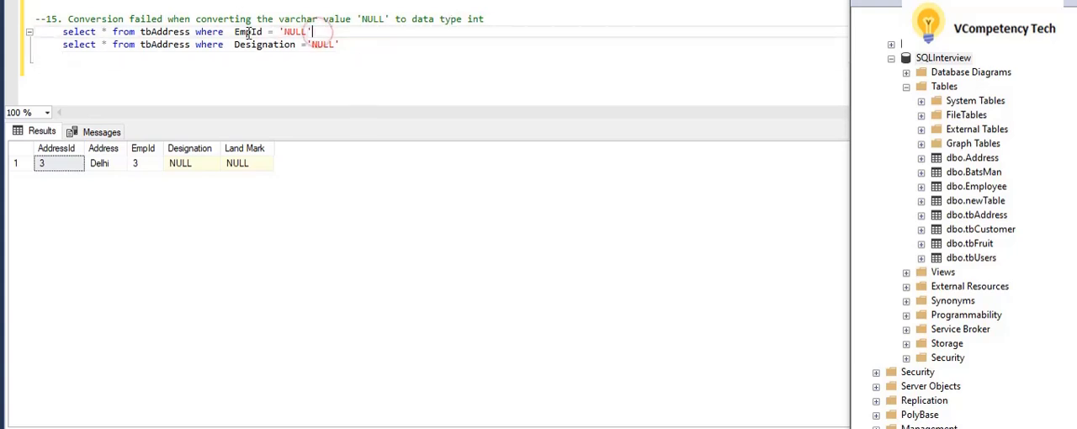
# Select the EmpId = 'NULL' query line to run it and hit the varchar-to-int conversion error.
pyautogui.doubleClick(248, 30)
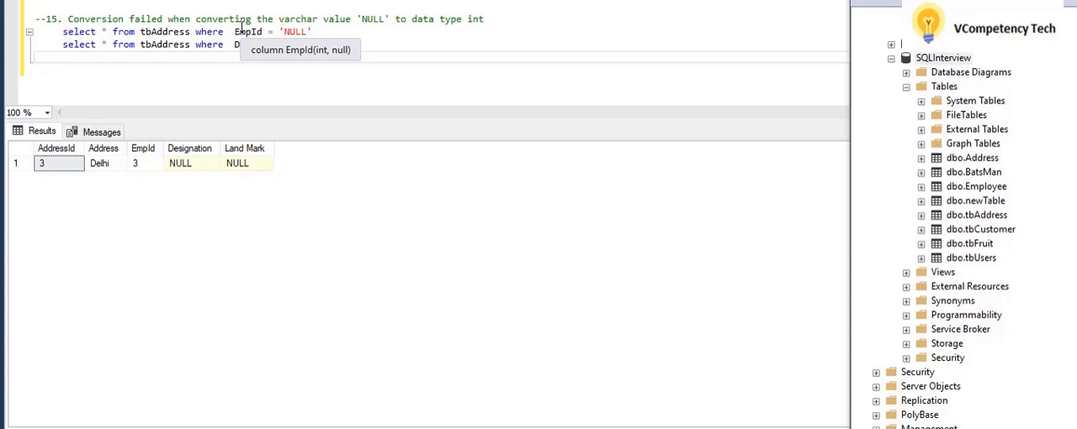
pyautogui.moveTo(328, 59)
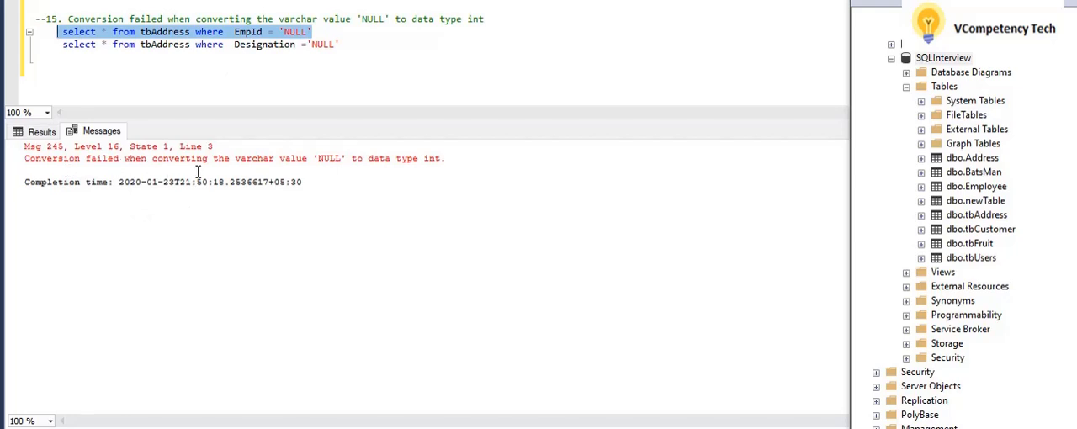
pyautogui.moveTo(336, 168)
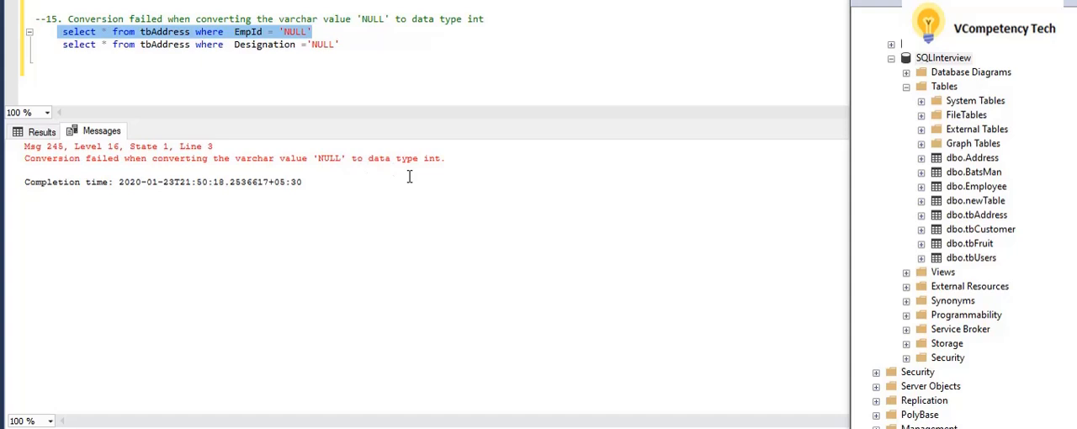
pyautogui.moveTo(413, 168)
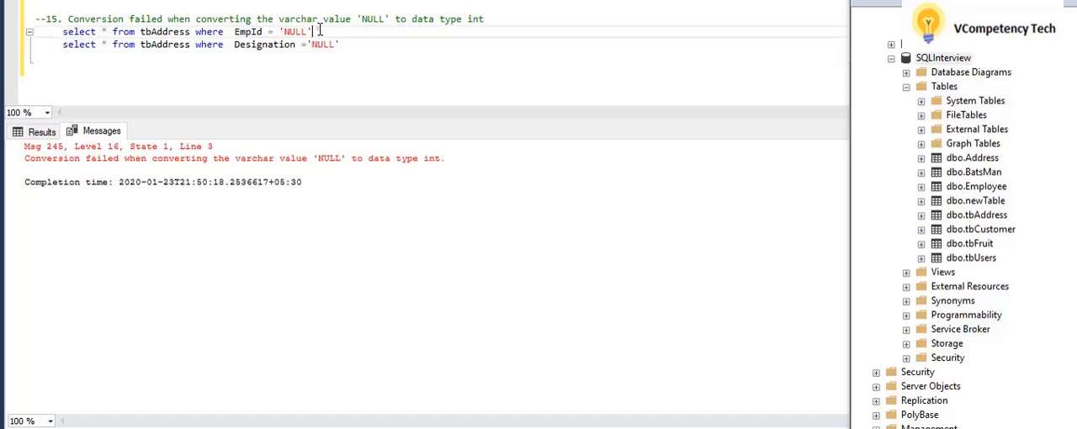
# Select the quoted 'NULL' in the EmpId condition to strip its quotes and rerun, returning no rows.
pyautogui.doubleClick(295, 30)
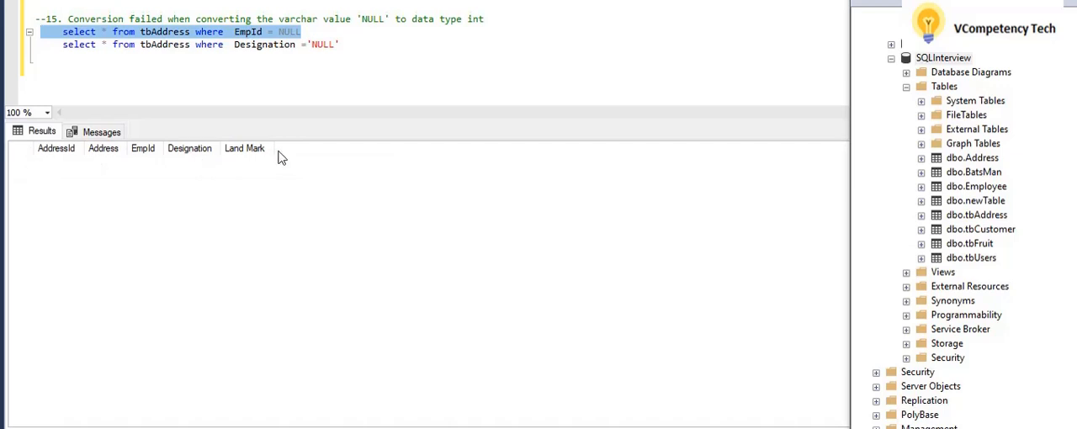
pyautogui.moveTo(245, 168)
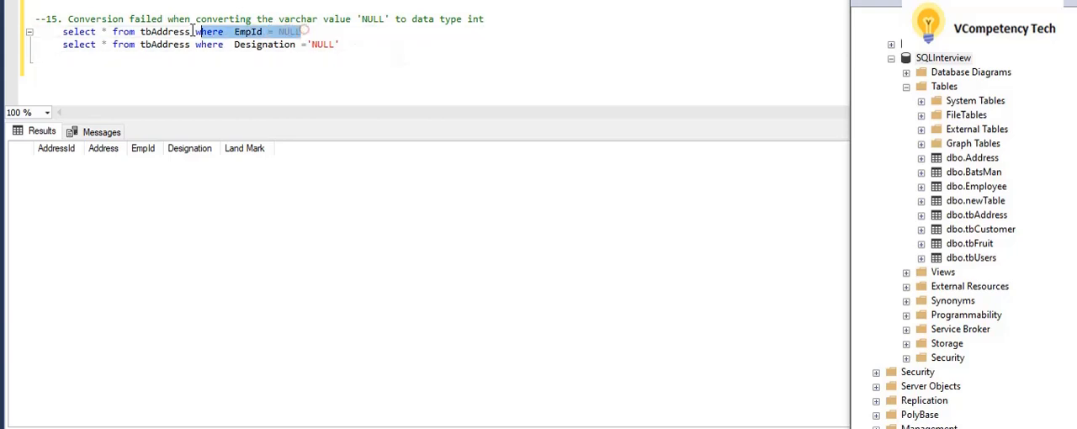
pyautogui.click(169, 69)
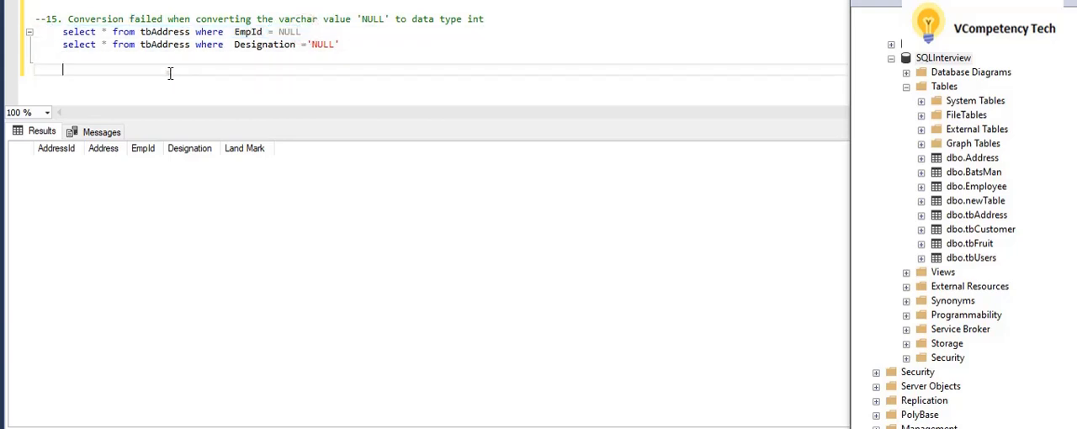
pyautogui.moveTo(98, 30); pyautogui.dragTo(191, 30)
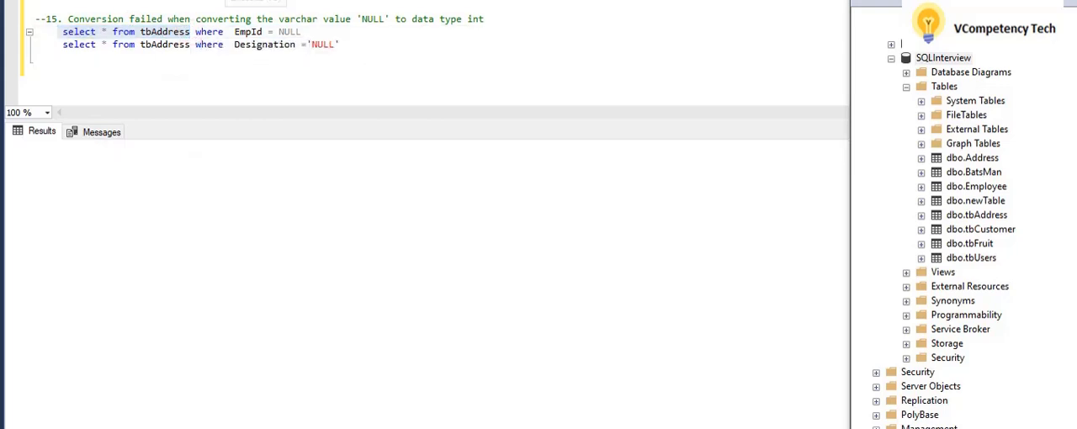
pyautogui.press('F5')
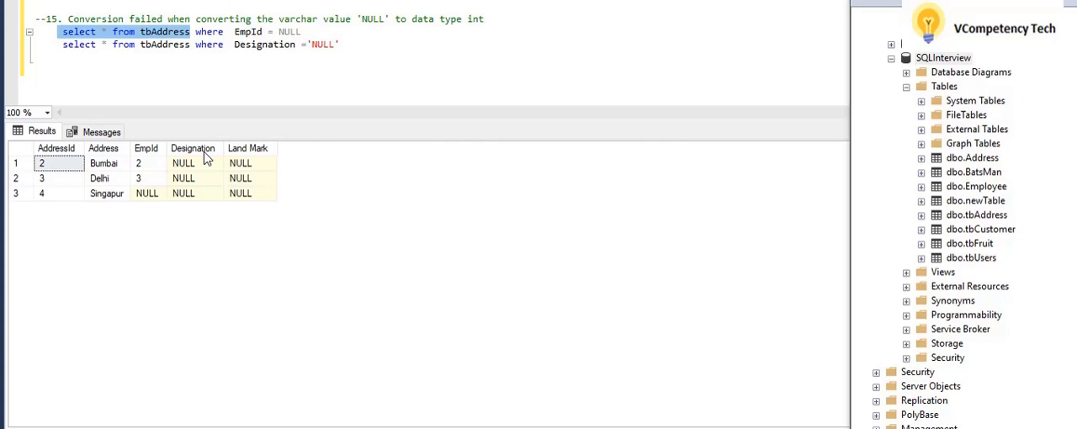
pyautogui.click(146, 191)
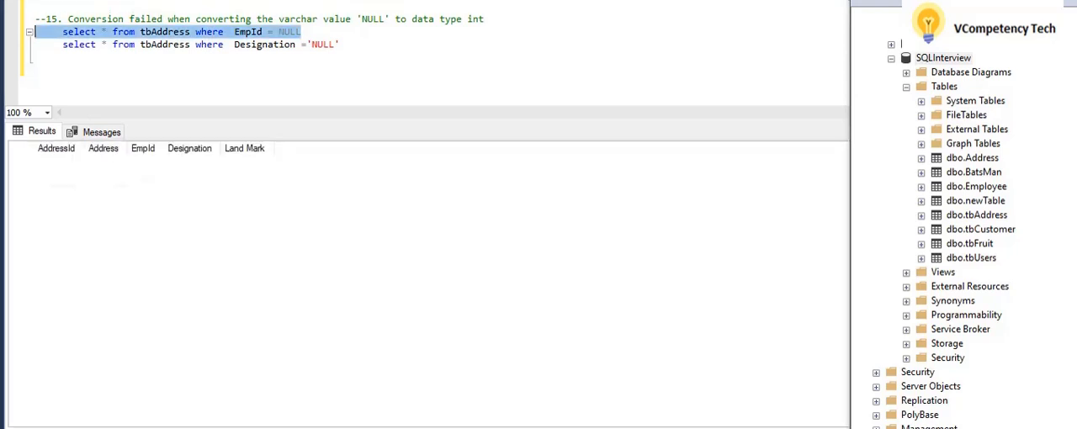
# Edit the EmpId condition so it reads EmpId IS NULL instead of = NULL.
pyautogui.click(306, 44)
pyautogui.write('is ')
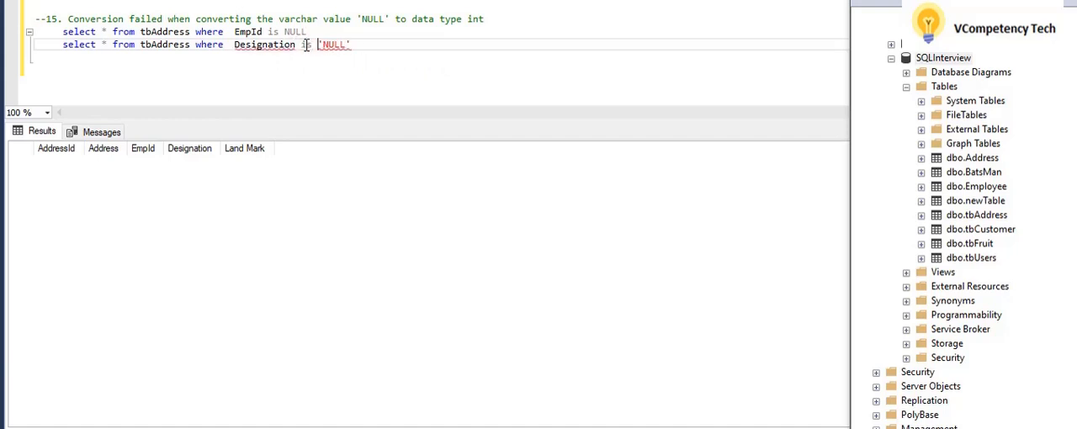
# Run the Designation IS NULL query, listing the three tbAddress rows with NULL Designation.
pyautogui.click(333, 44)
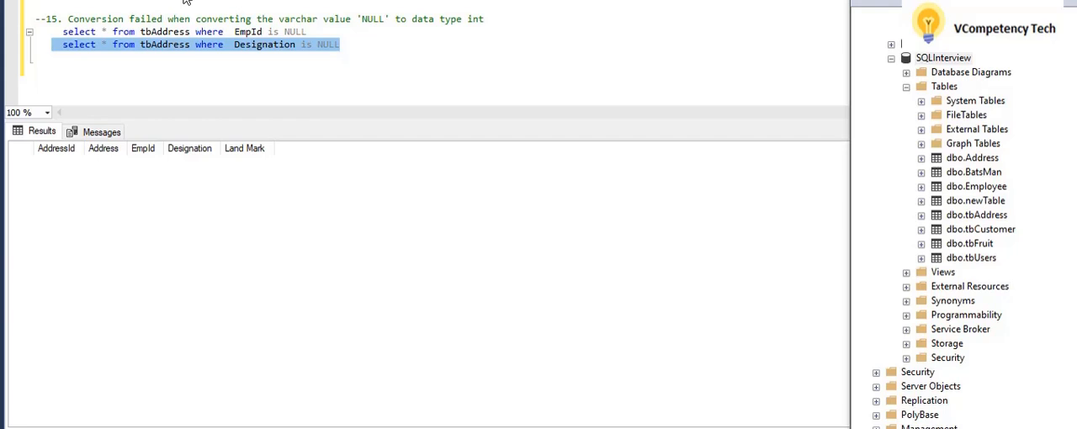
pyautogui.press('F5')
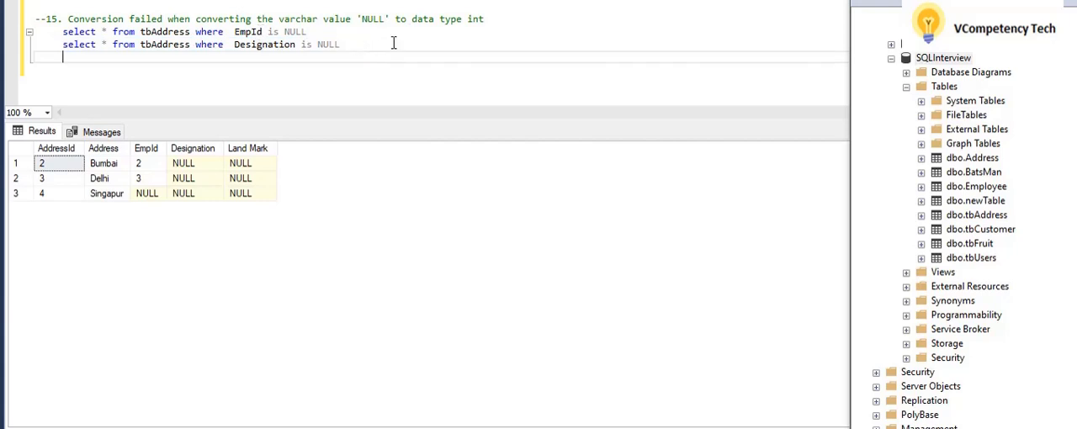
# Select the 'is' in the EmpId condition and delete it to re-edit that filter.
pyautogui.moveTo(98, 31); pyautogui.dragTo(352, 44)
pyautogui.write('=')
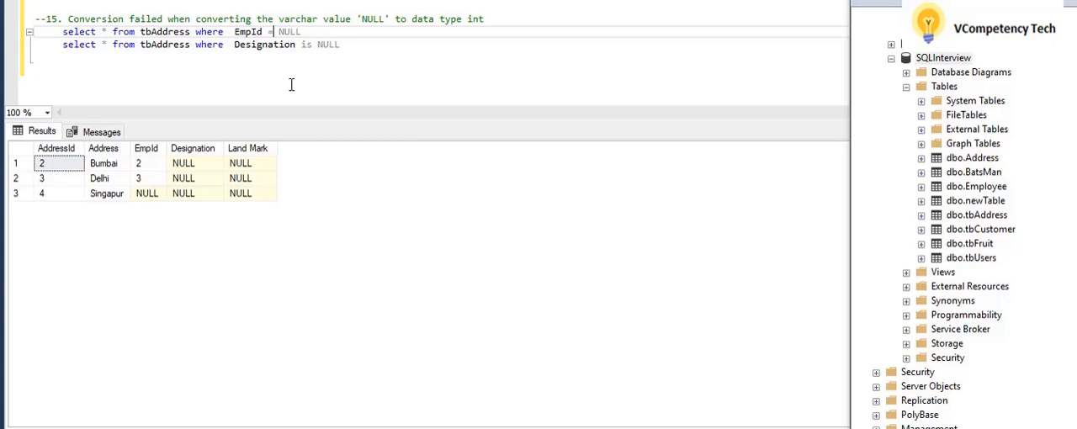
pyautogui.press('Backspace')
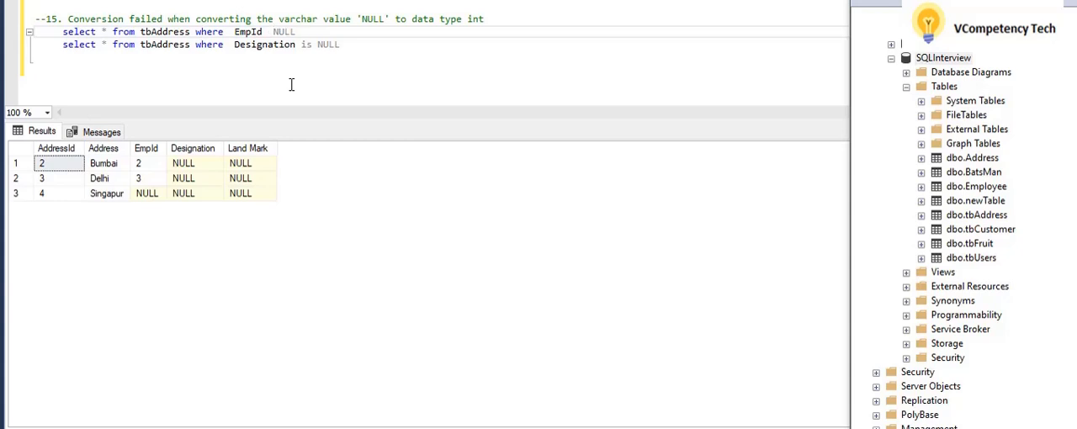